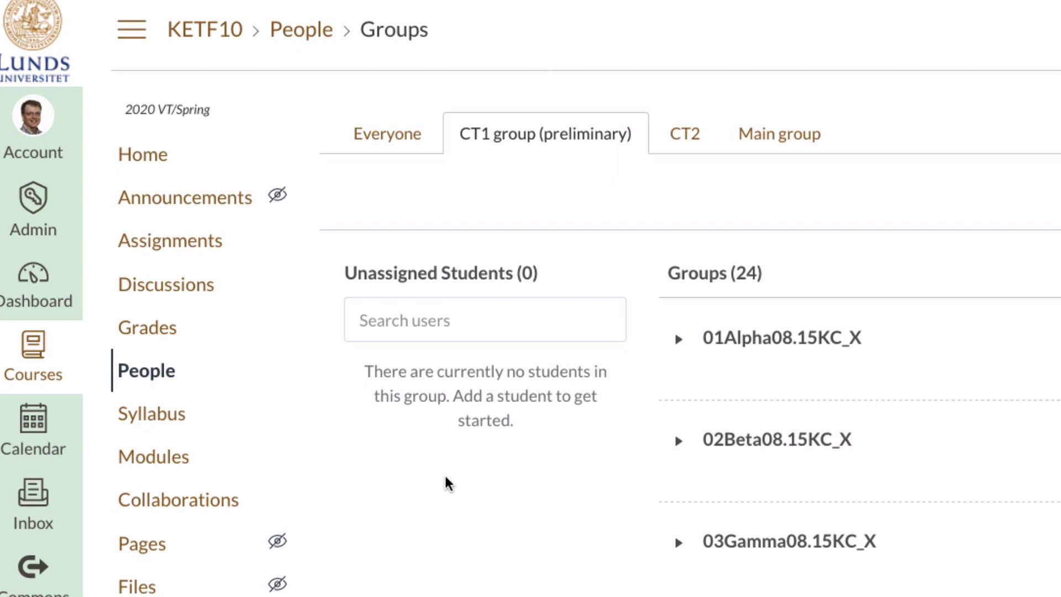
mouse_move(736, 352)
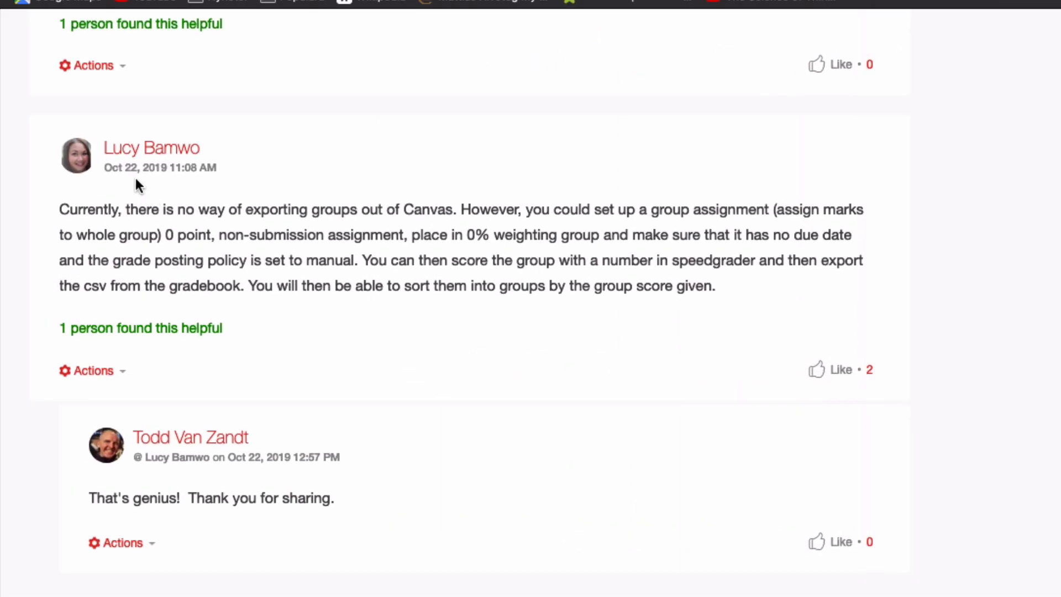
mouse_move(242, 251)
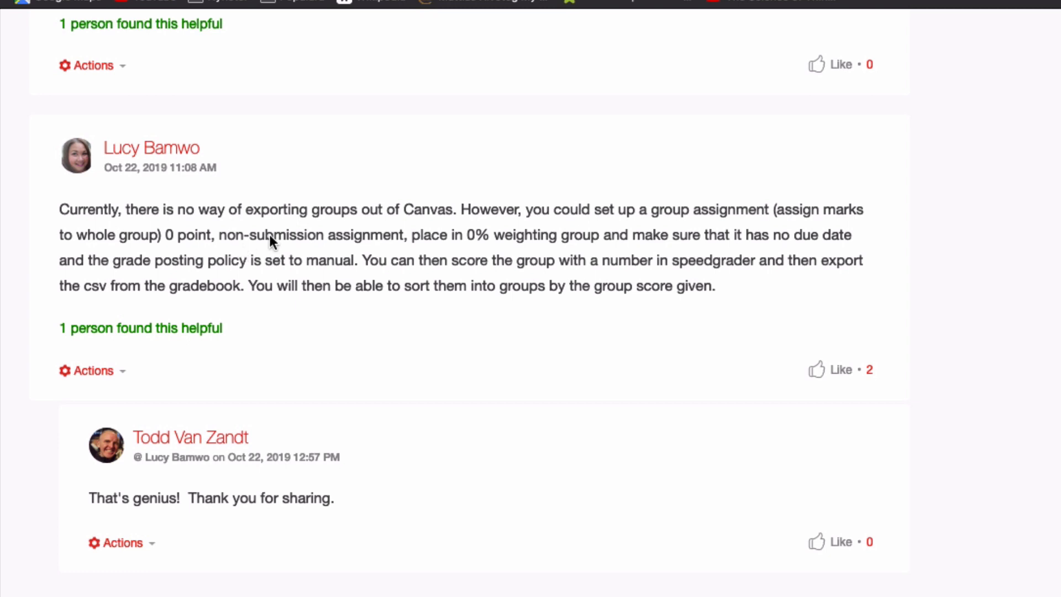
mouse_move(708, 230)
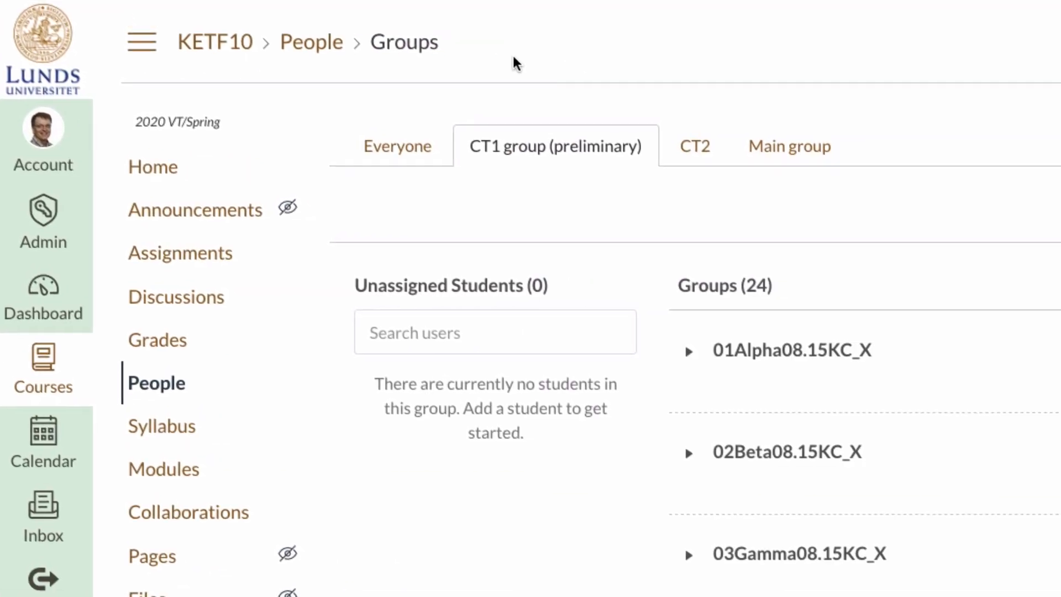
Start a new assignment from the course's Assignments list.
left_click(181, 252)
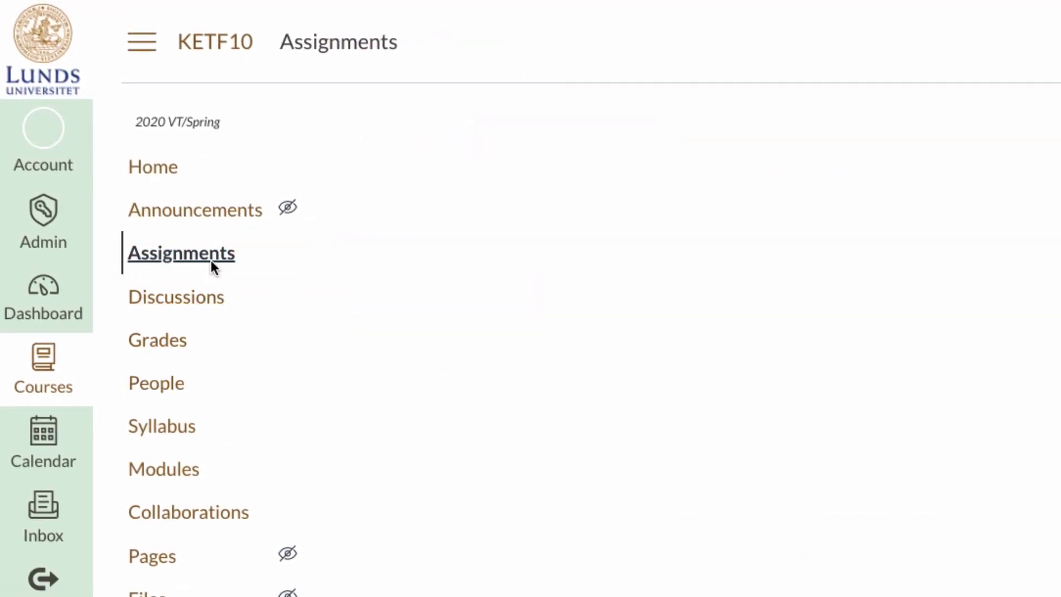
left_click(181, 253)
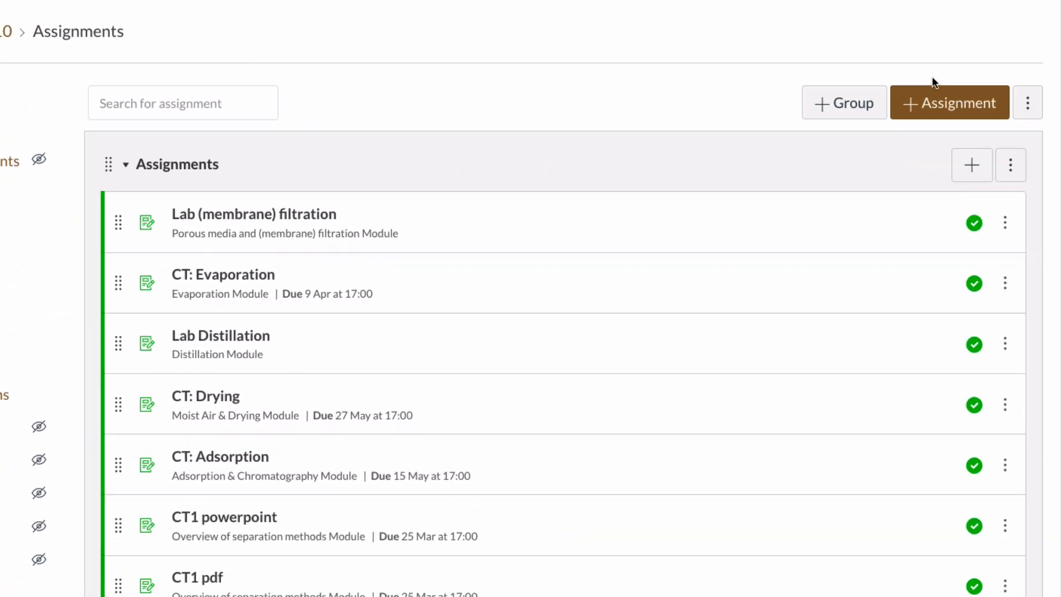
left_click(948, 102)
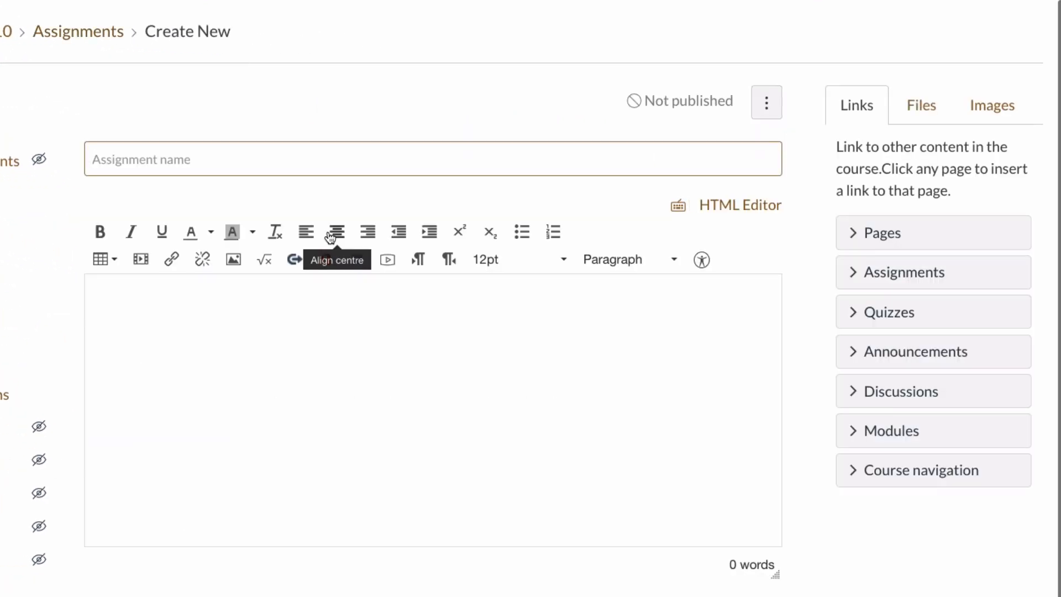
Name the assignment 'Dummy' and describe it as 'This is just for exporting a group list'.
type("Dummy")
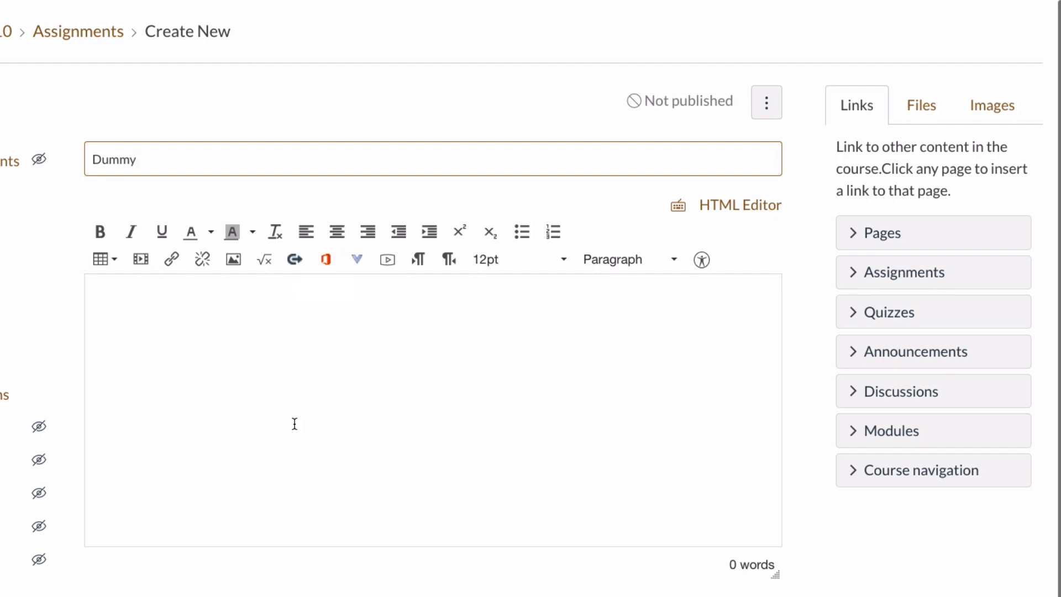
type("t")
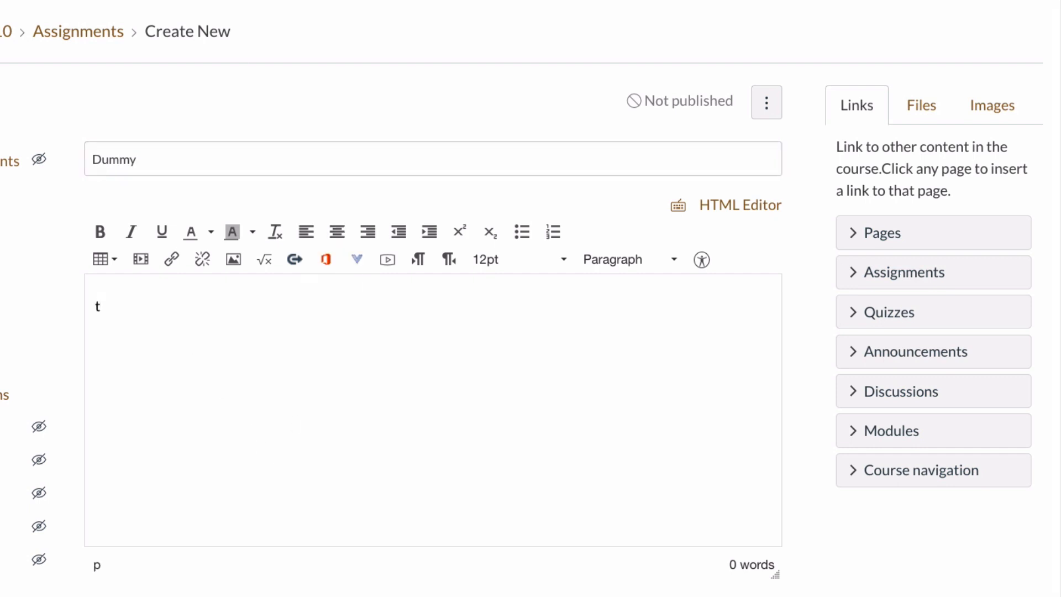
type("This is just")
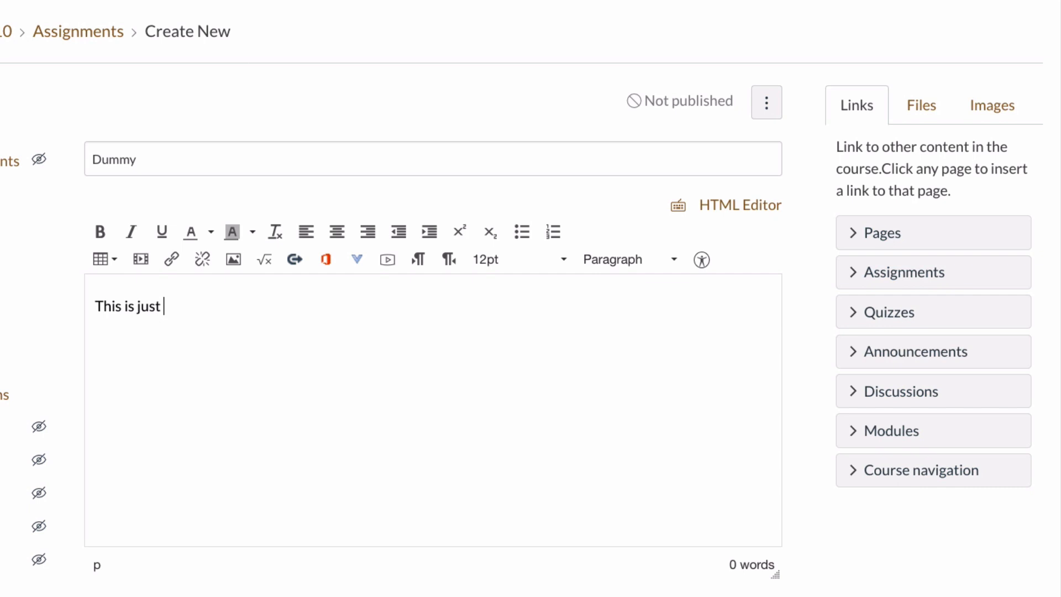
type("for expro")
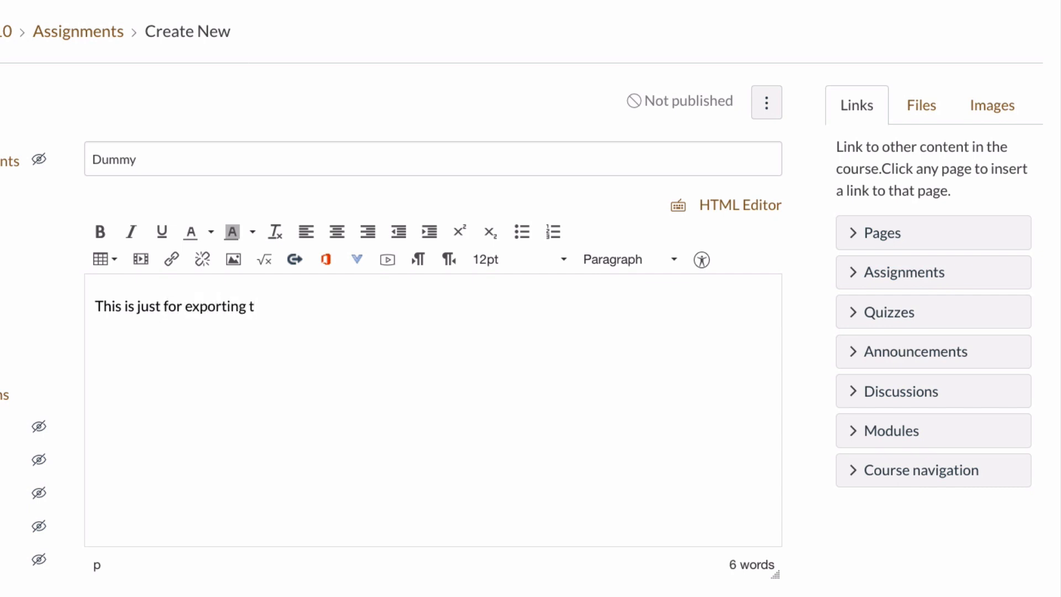
type("a gro")
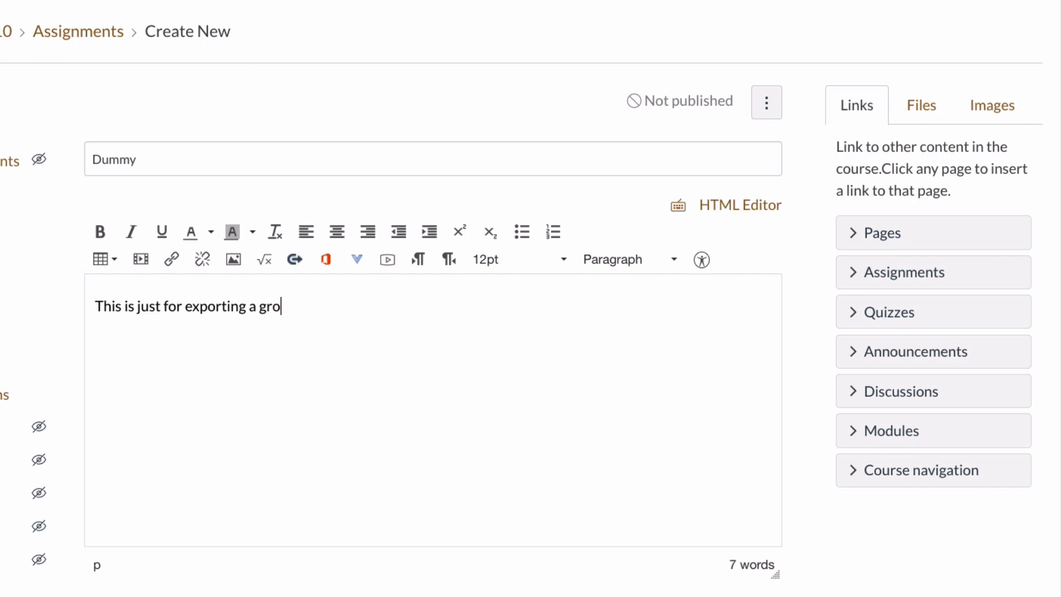
type("up list")
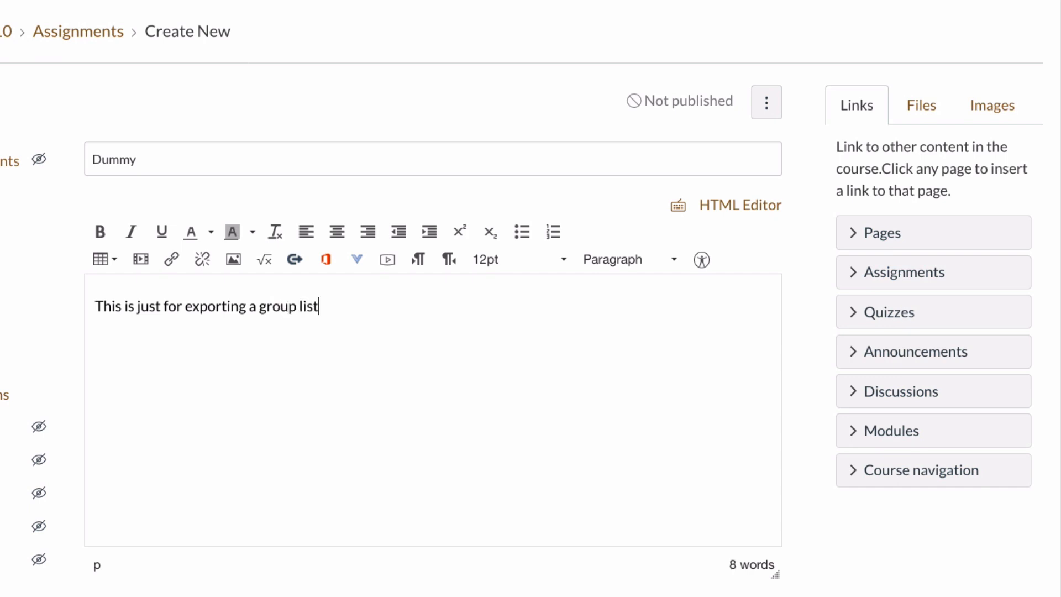
scroll("down", 3)
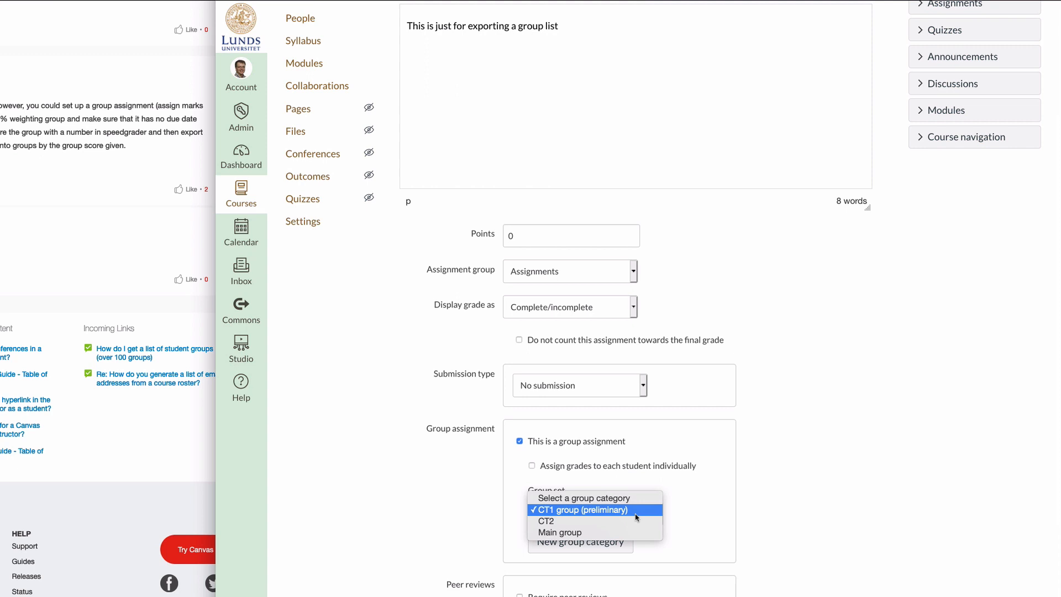
Set Dummy to the CT1 group (preliminary) group set, graded as points, then save and publish.
left_click(580, 509)
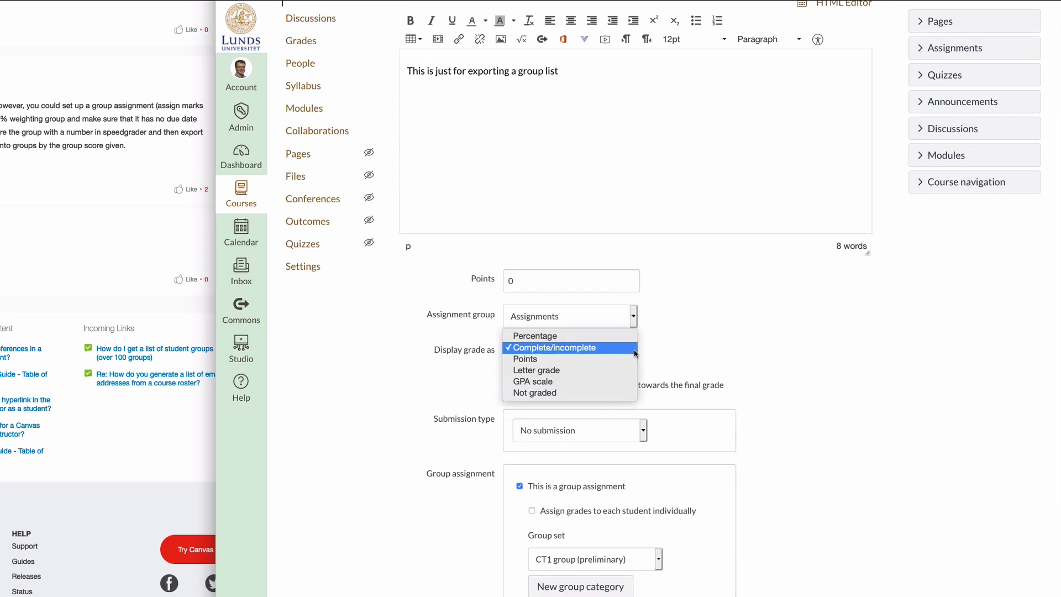
mouse_move(524, 359)
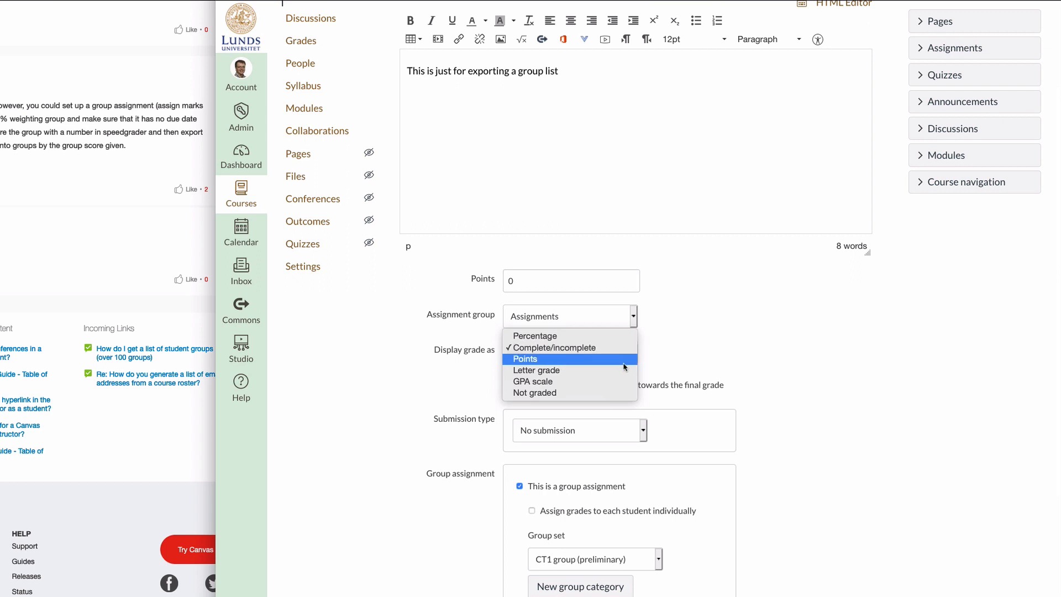
left_click(524, 359)
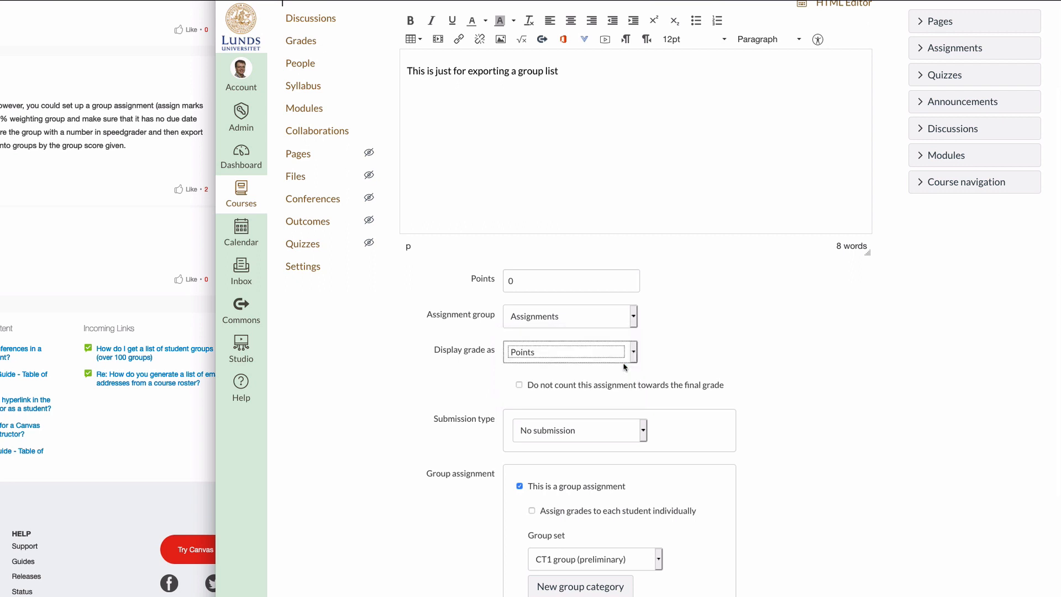
scroll("down", 3)
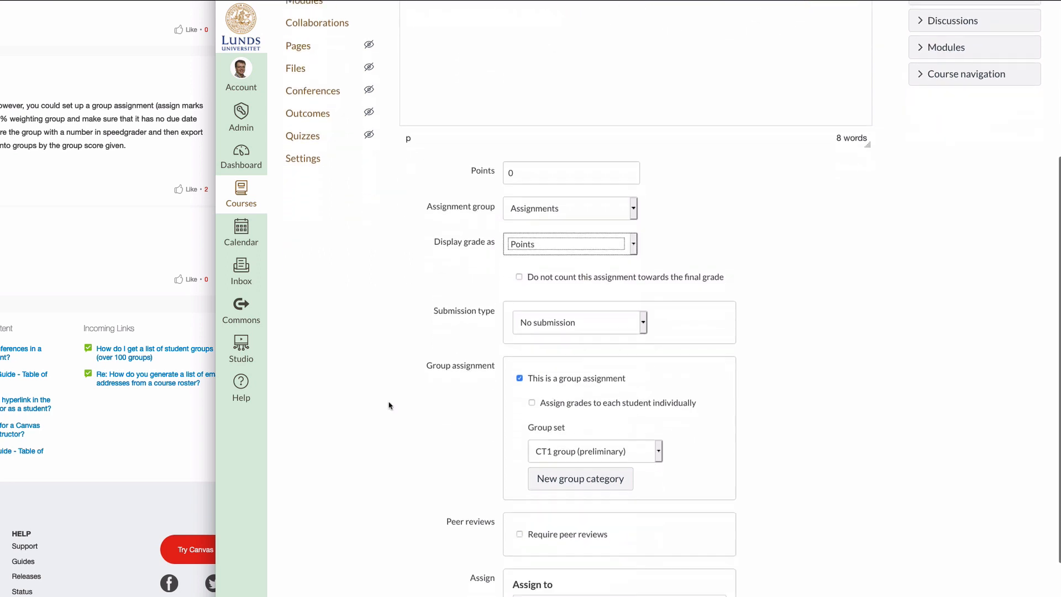
scroll("down", 3)
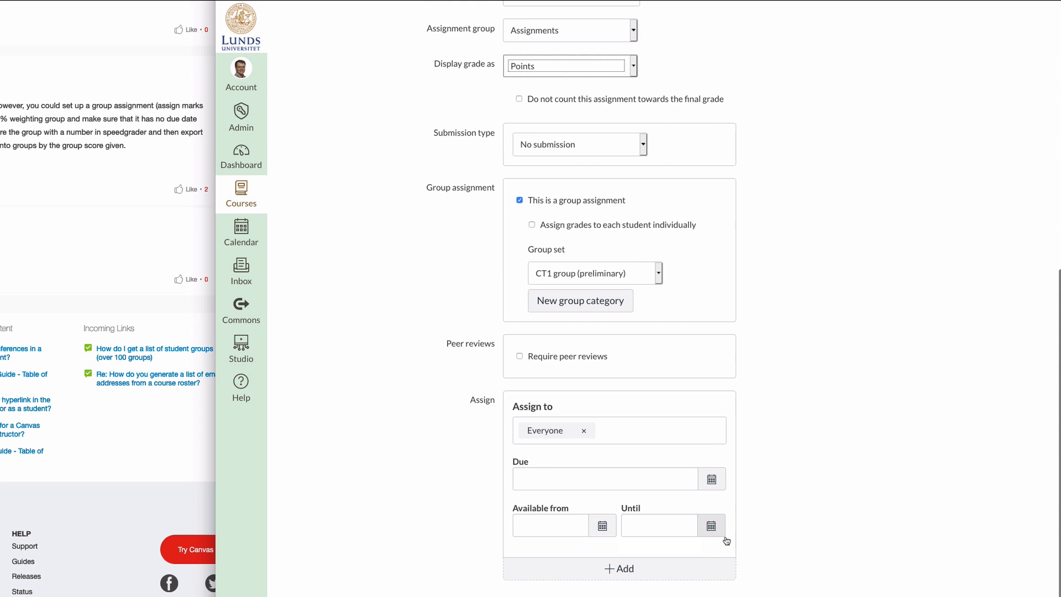
left_click(846, 575)
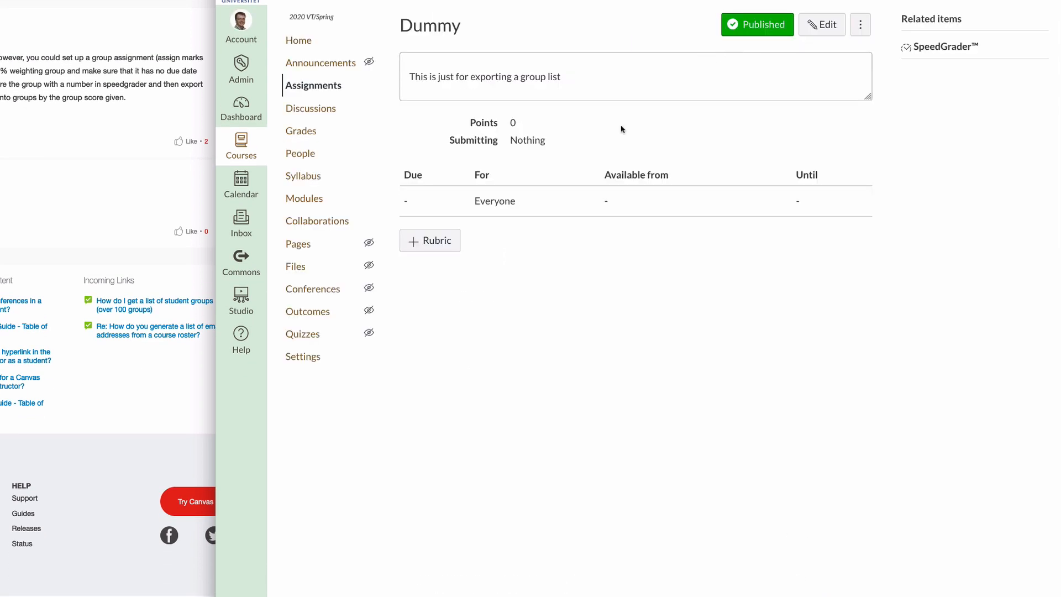
mouse_move(425, 120)
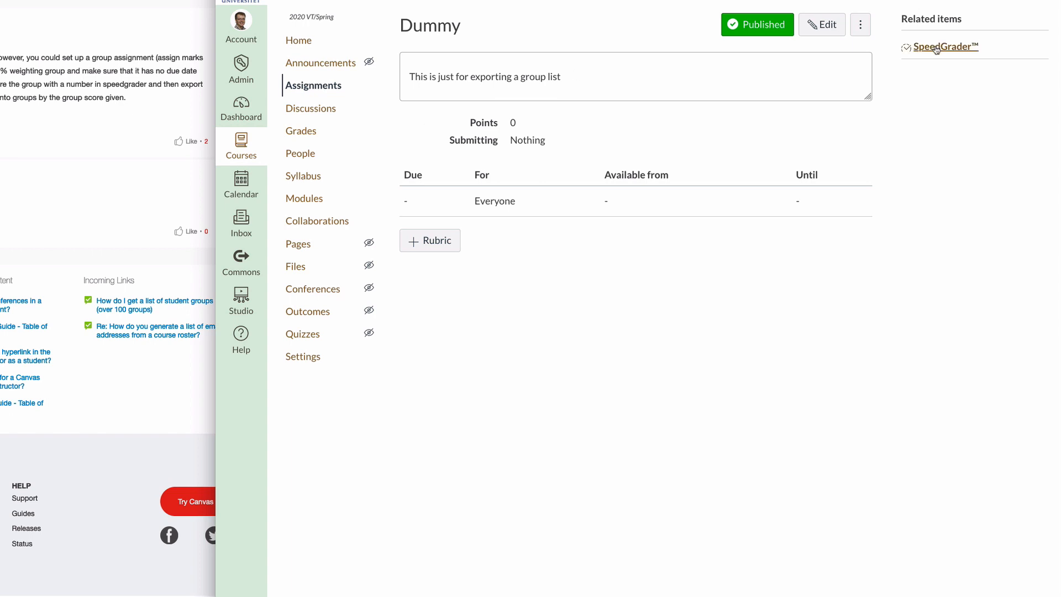
Open SpeedGrader for the Dummy assignment.
left_click(942, 47)
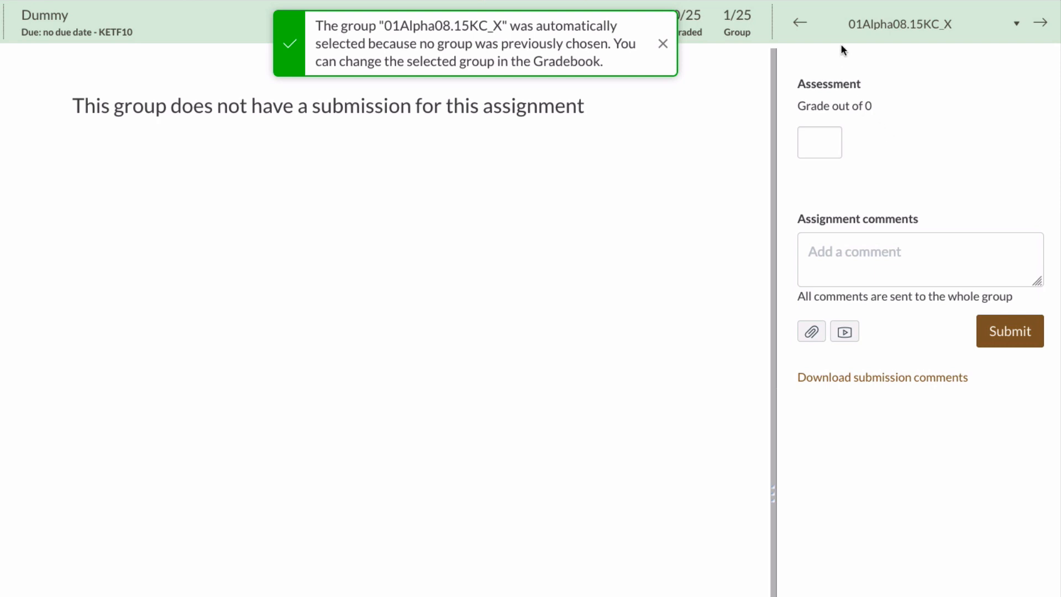
mouse_move(645, 47)
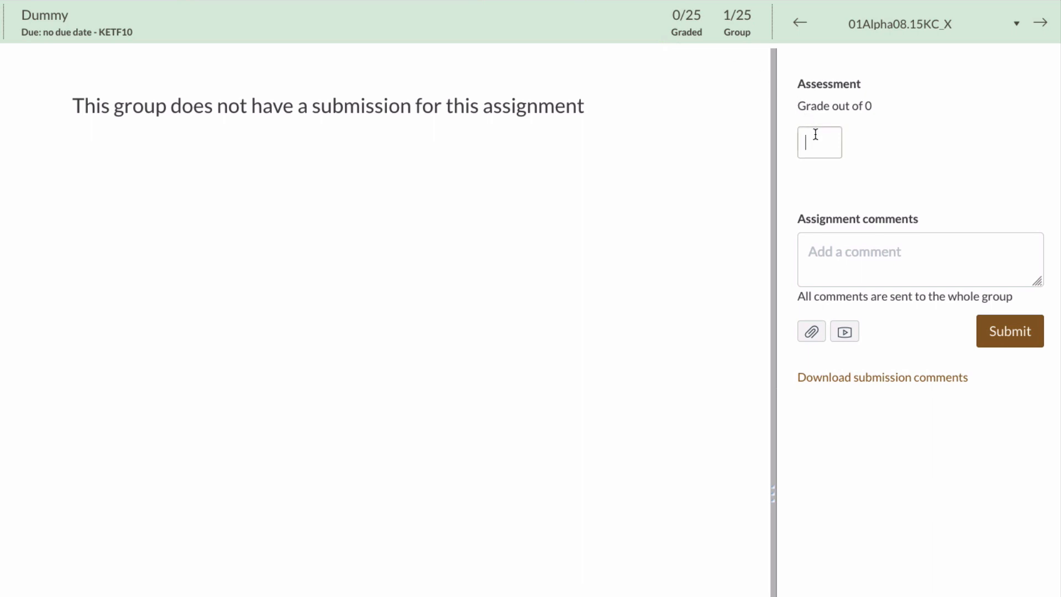
Enter each group's number as its Dummy grade, moving group by group (1, 2, ...).
type("1")
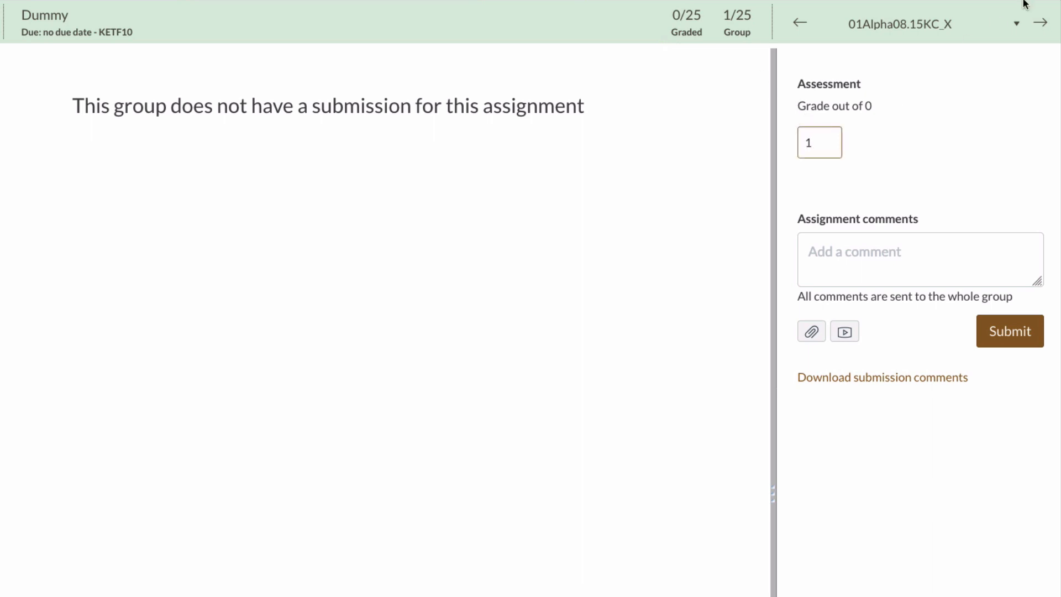
left_click(1040, 22)
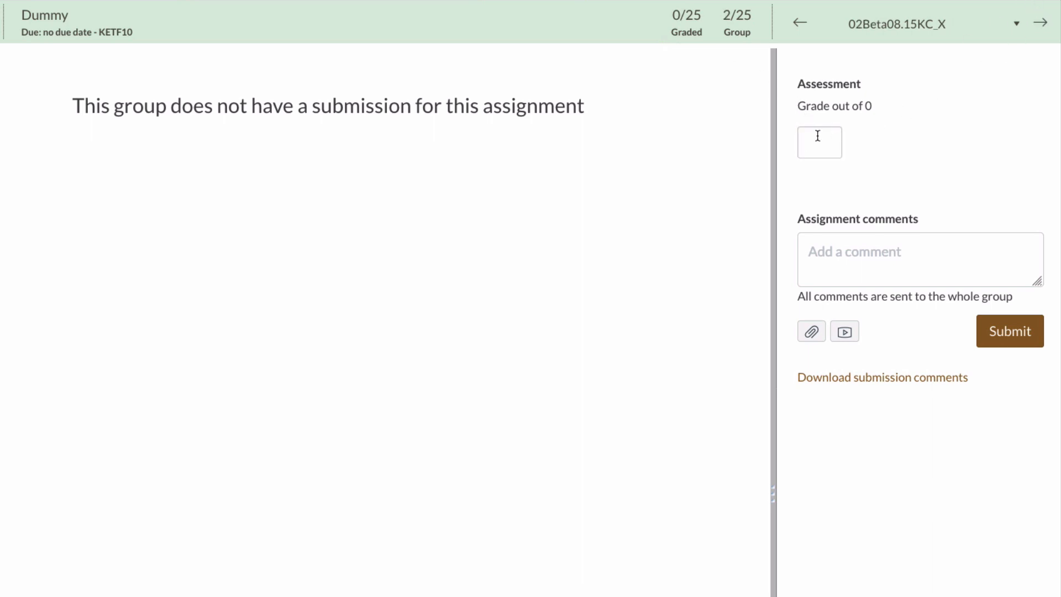
left_click(819, 142)
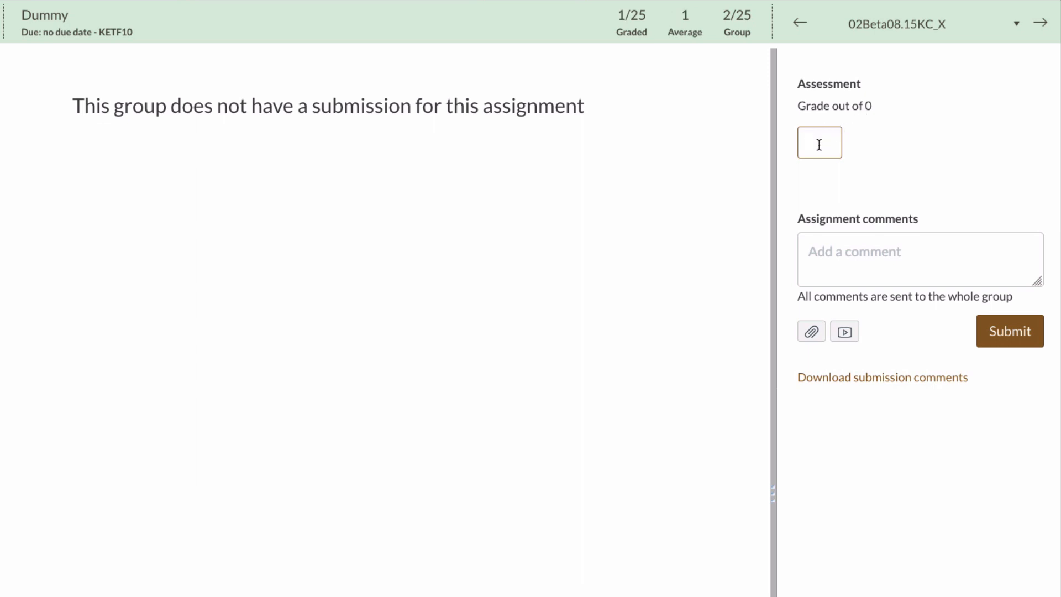
type("2")
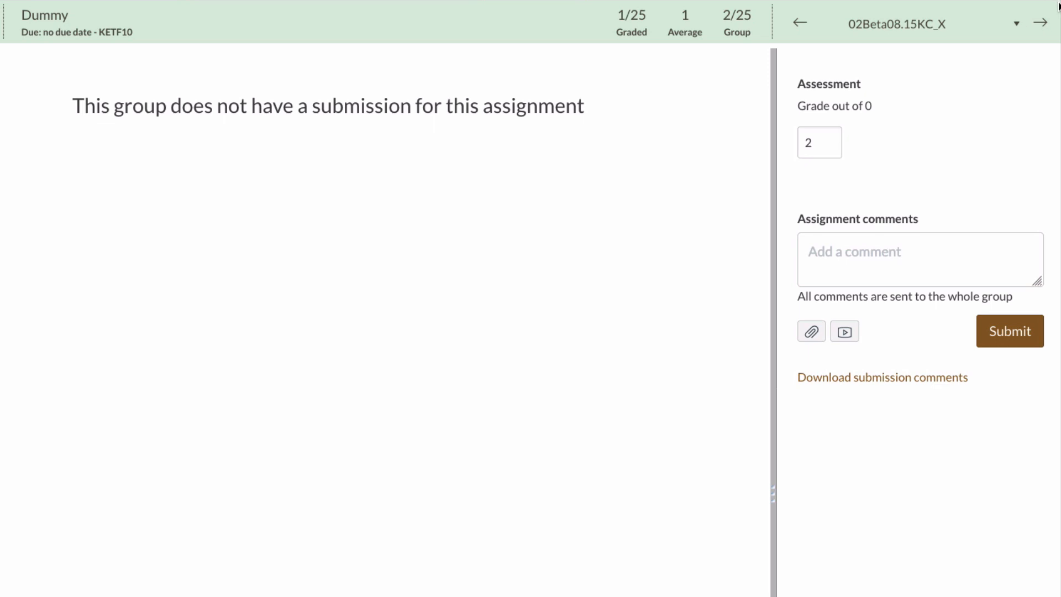
left_click(1040, 22)
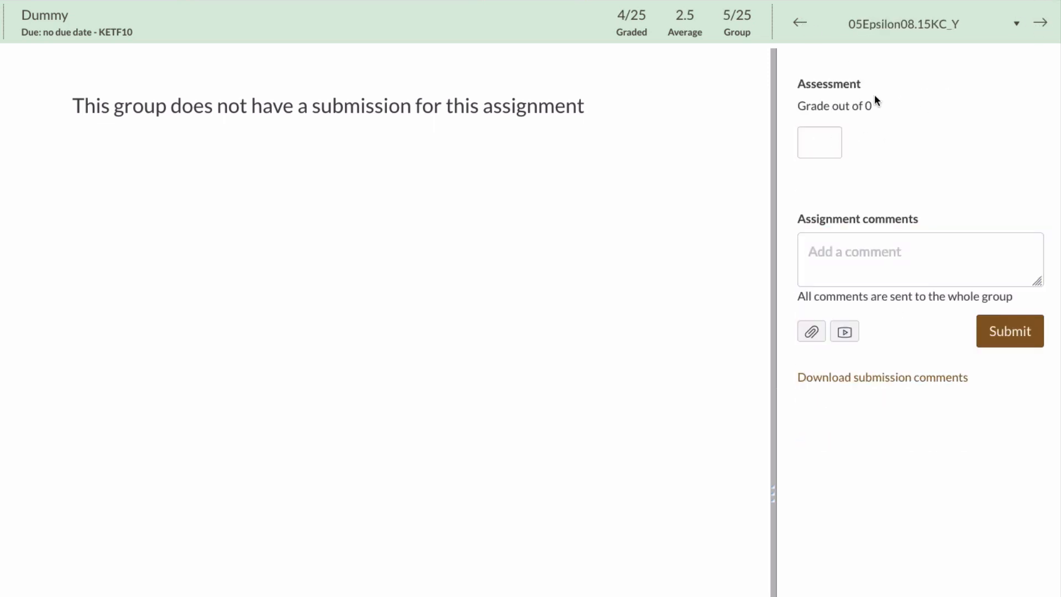
left_click(1040, 23)
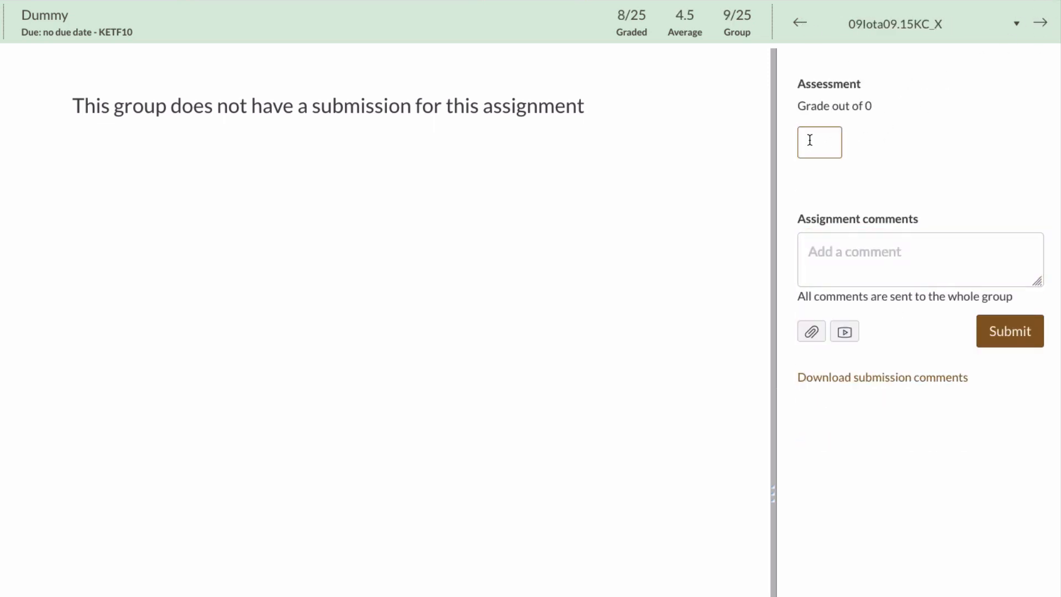
left_click(1041, 22)
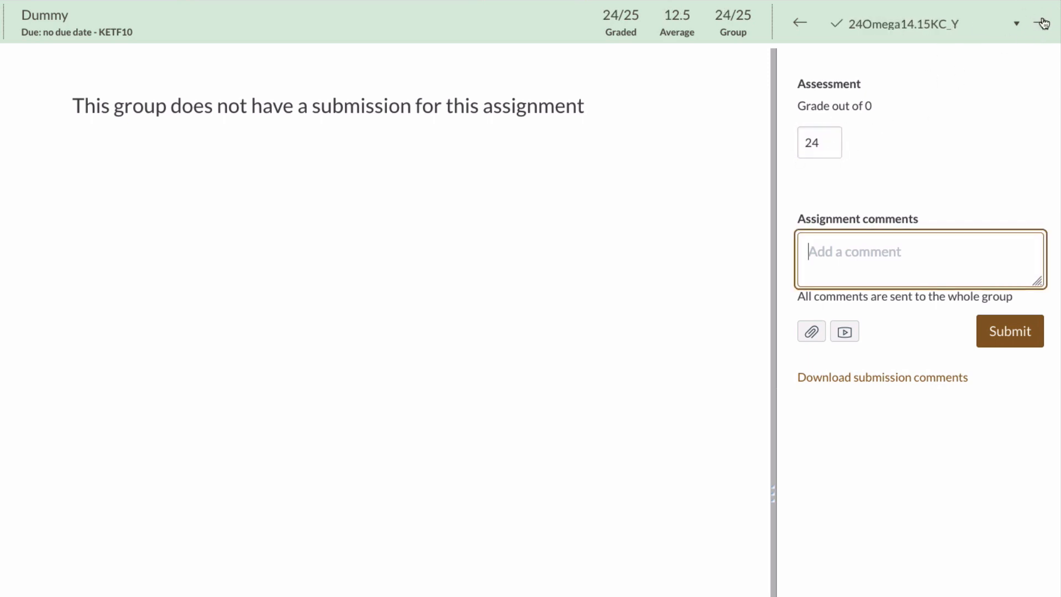
Check group 20Ypsilon14.15KC_X's grade from the group list, then return to the gradebook.
left_click(1040, 22)
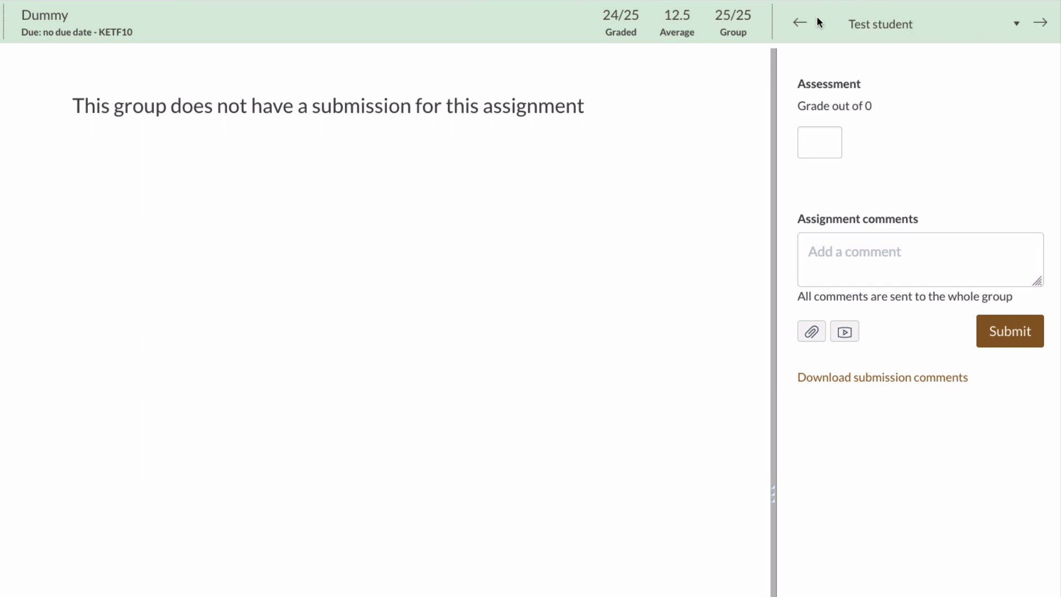
left_click(1016, 22)
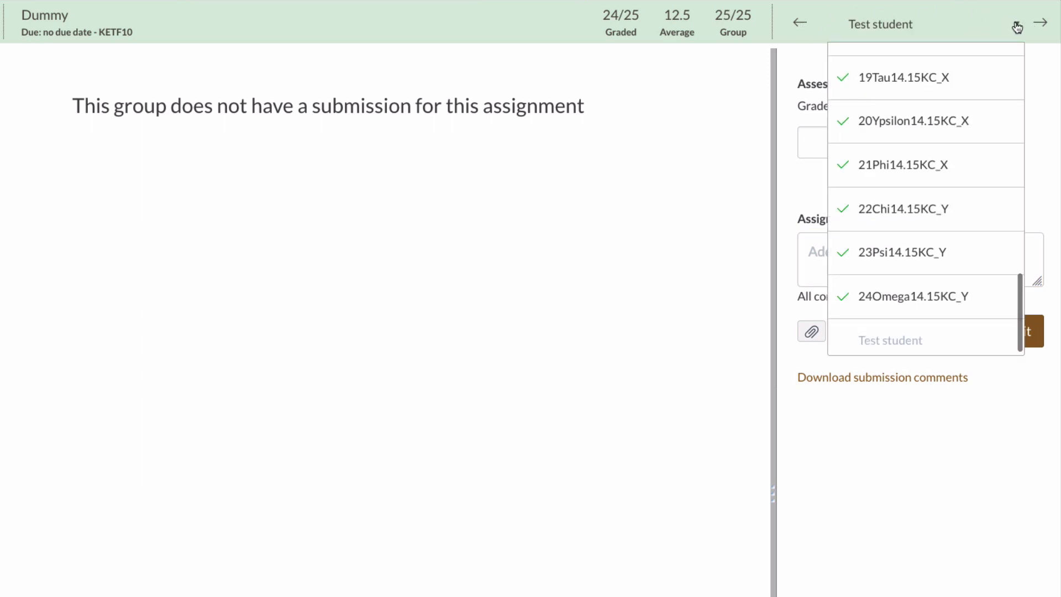
left_click(913, 120)
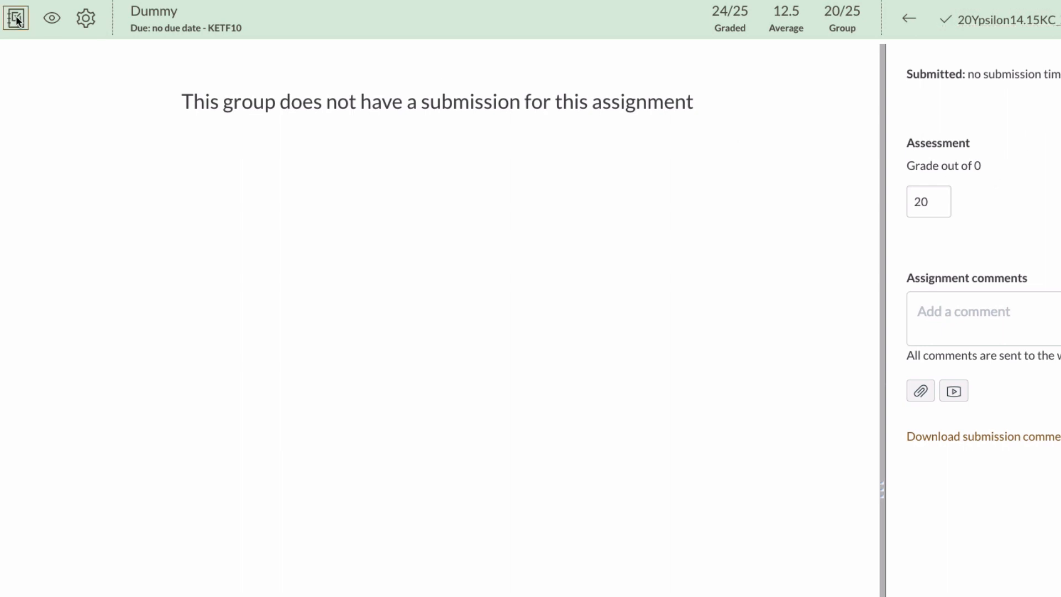
left_click(908, 19)
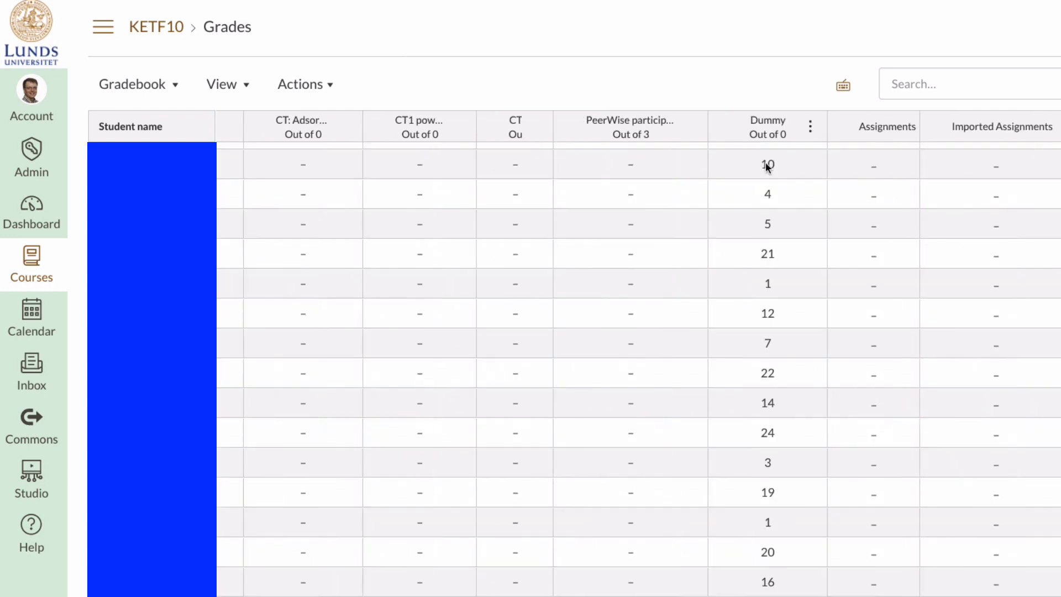
mouse_move(767, 299)
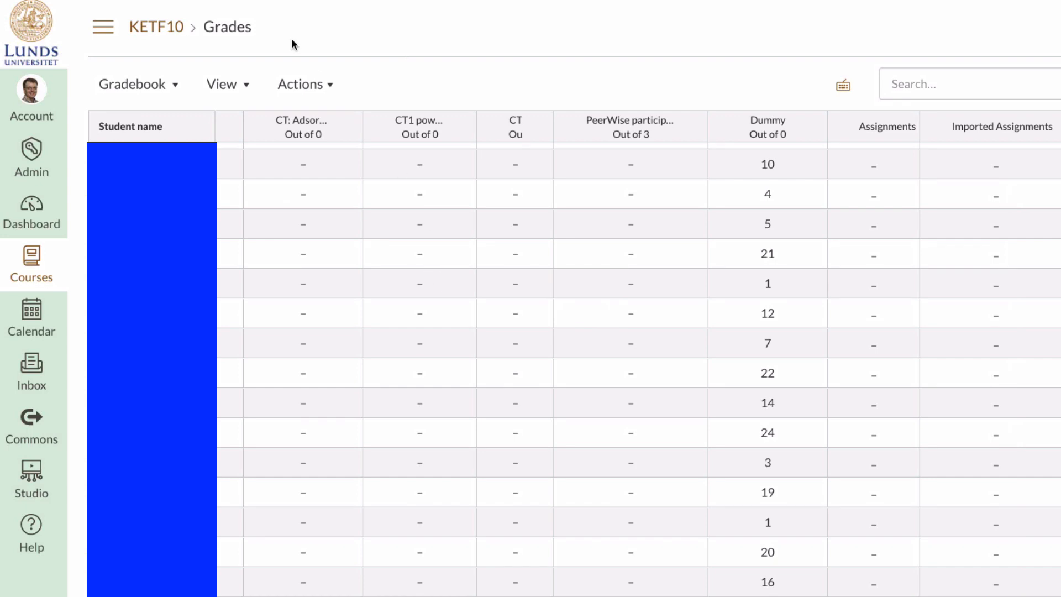
Export the gradebook as CSV and open it in Microsoft Excel.
left_click(301, 84)
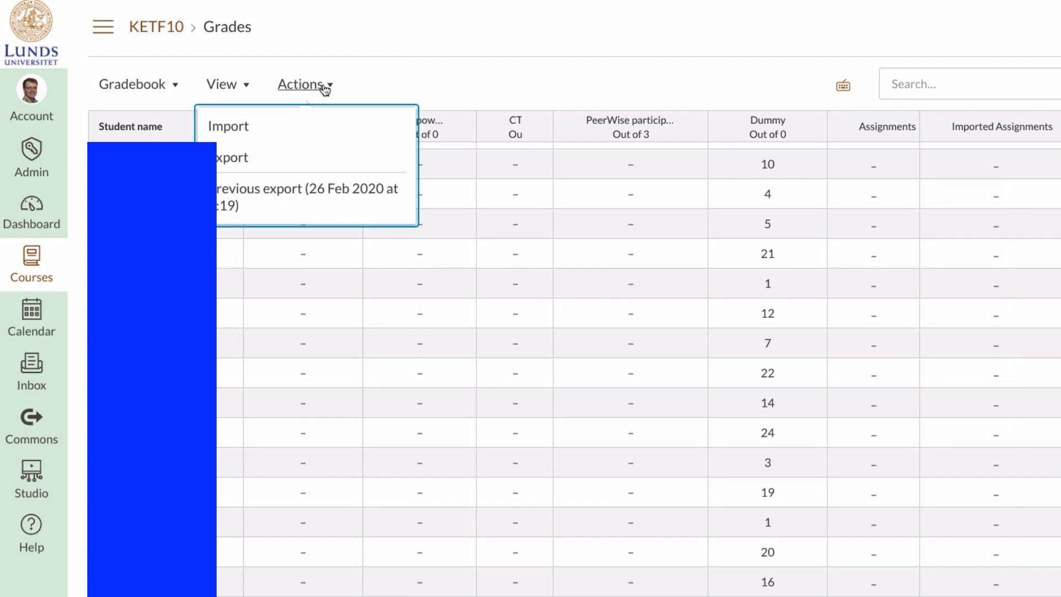
left_click(230, 157)
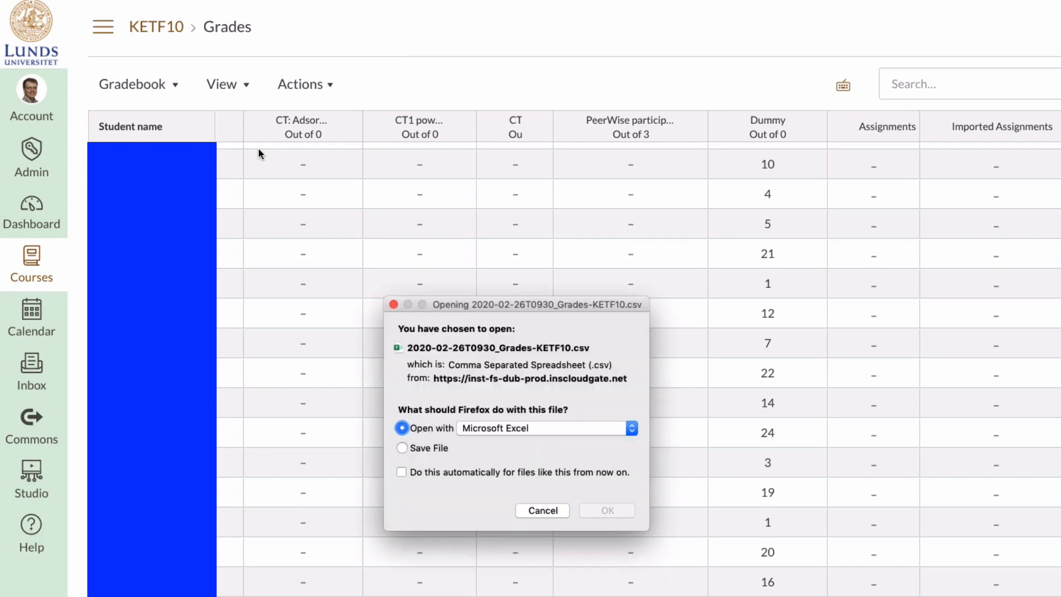
left_click(605, 510)
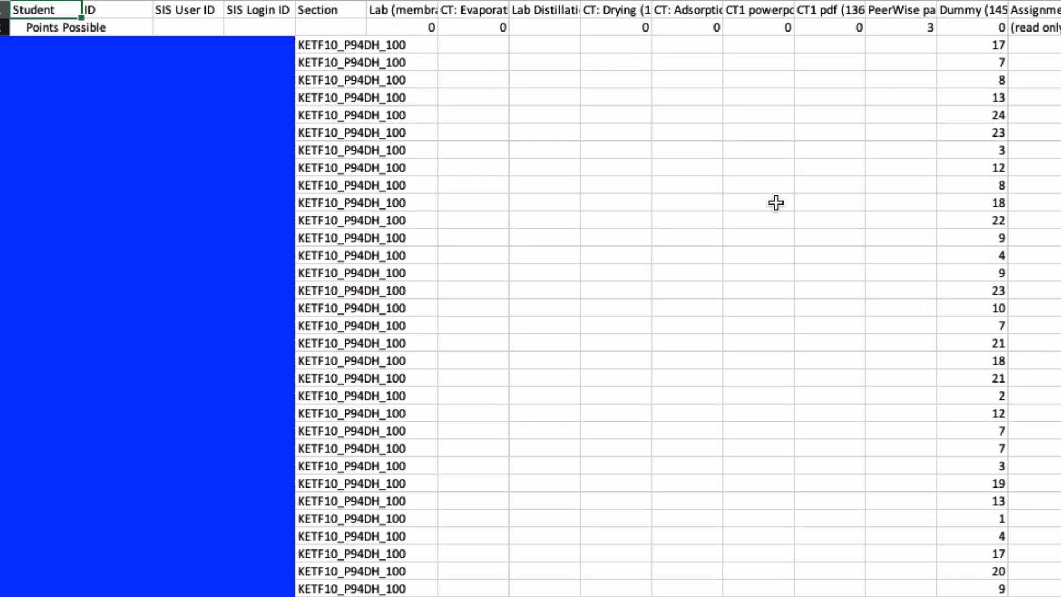
mouse_move(435, 252)
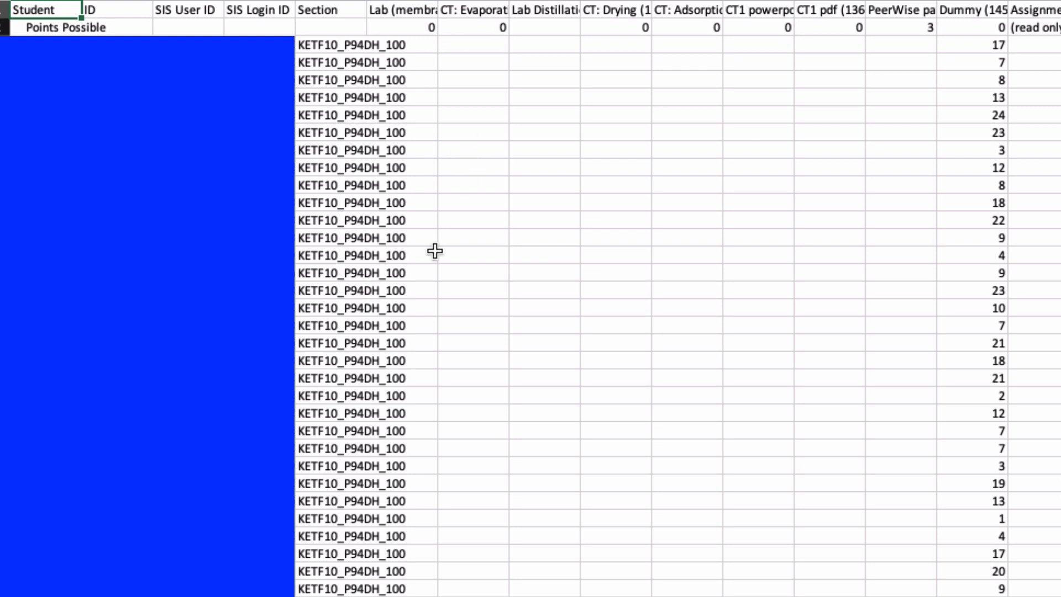
mouse_move(471, 432)
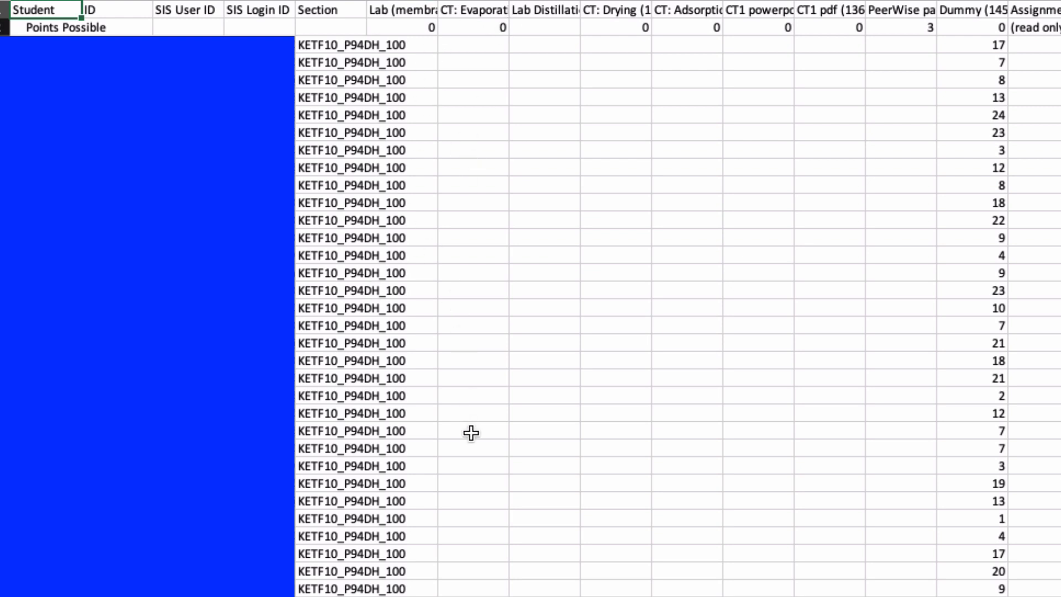